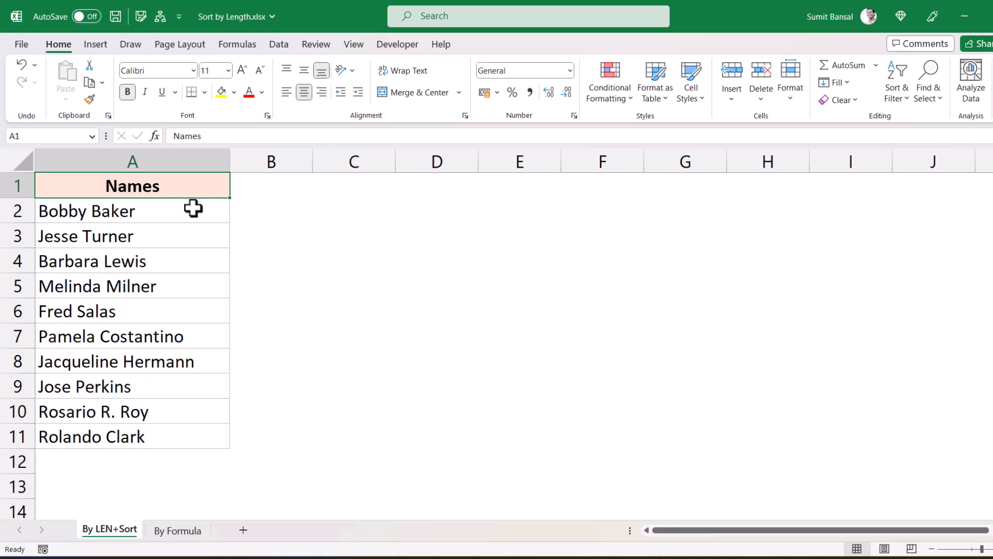
{"action": "mouse_move", "coordinate": [188, 232]}
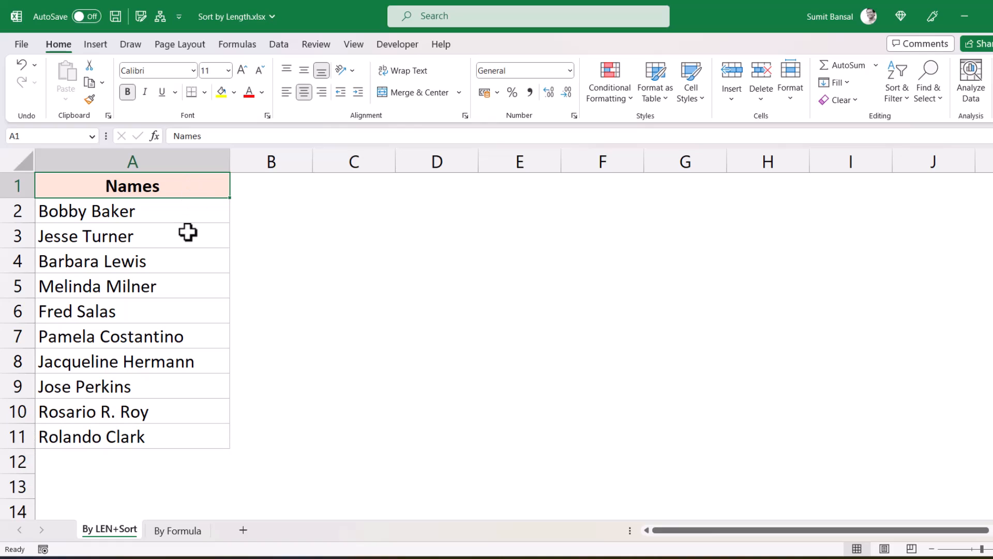
{"action": "mouse_move", "coordinate": [165, 414]}
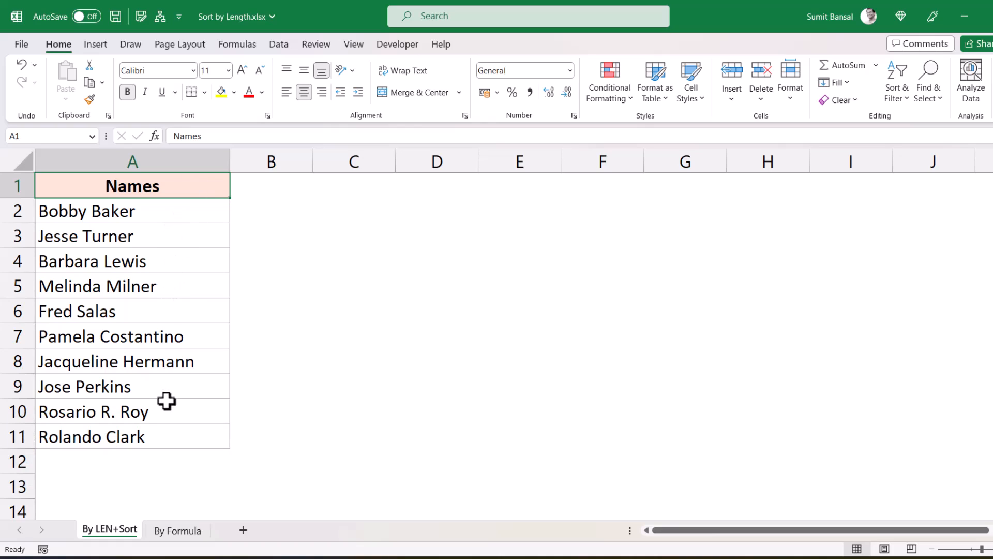
{"action": "mouse_move", "coordinate": [155, 214]}
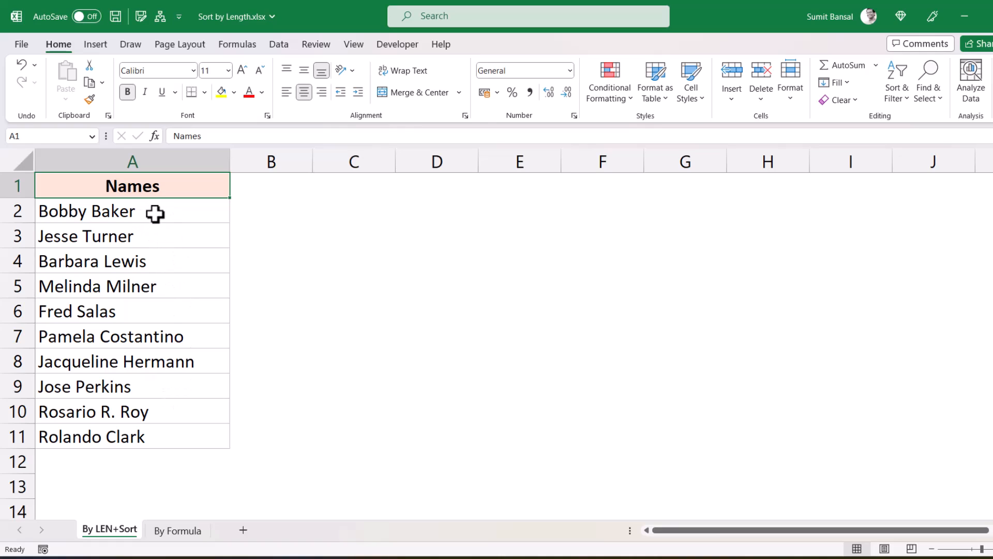
{"action": "mouse_move", "coordinate": [171, 434]}
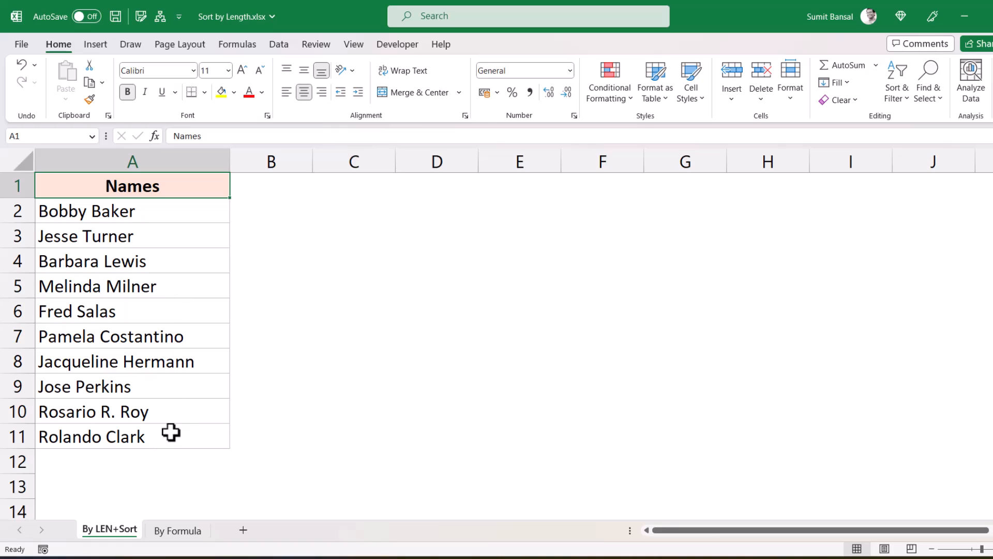
{"action": "mouse_move", "coordinate": [180, 323]}
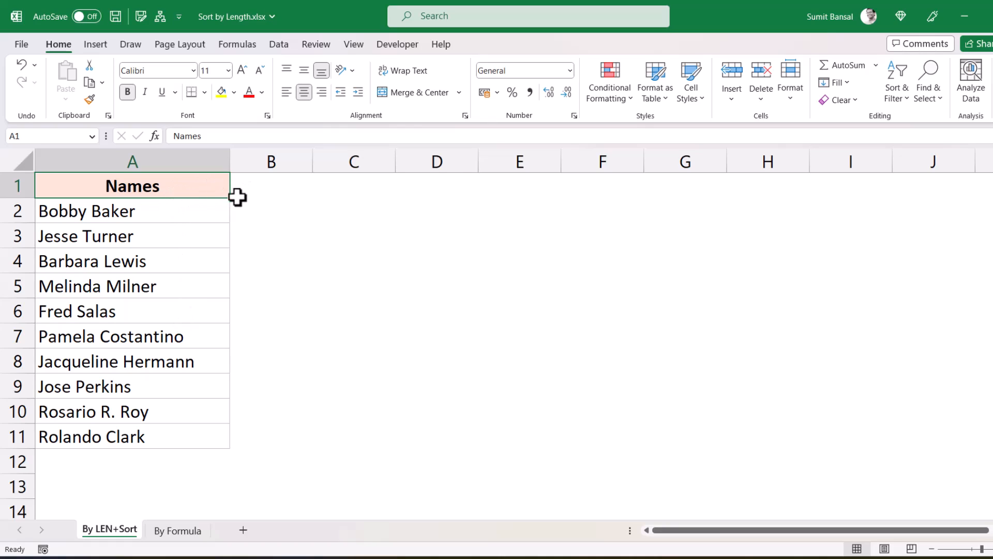
{"action": "mouse_move", "coordinate": [220, 275]}
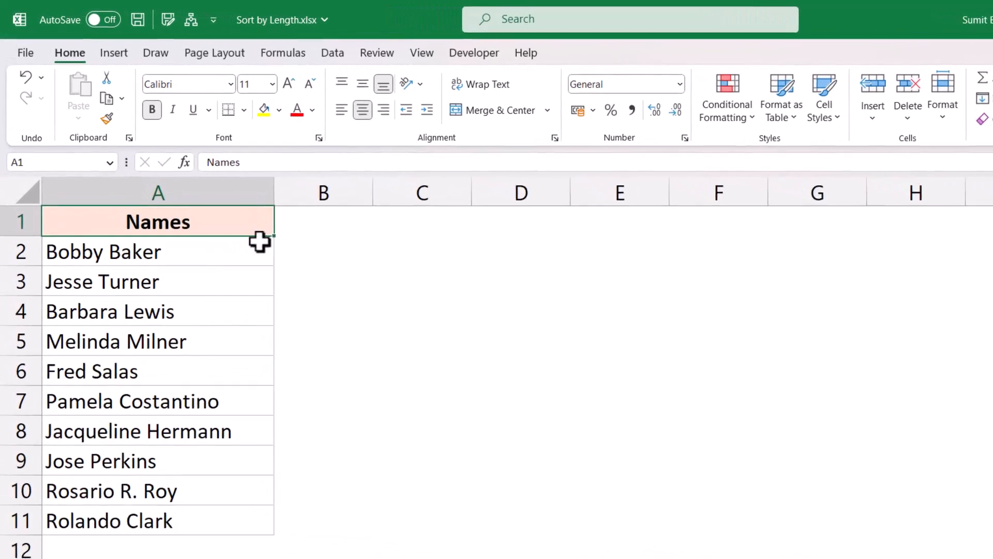
{"action": "type", "text": "Helper"}
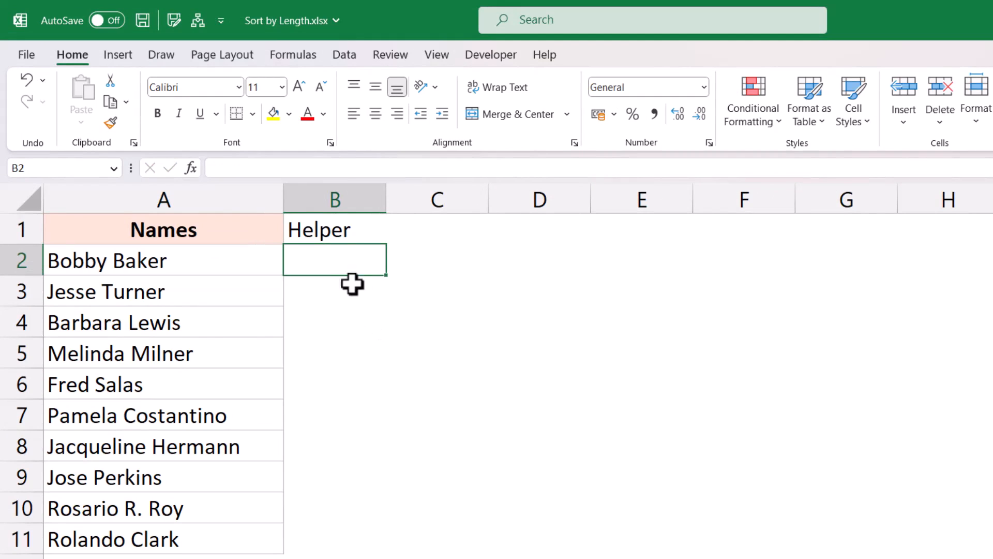
{"action": "type", "text": "=len"}
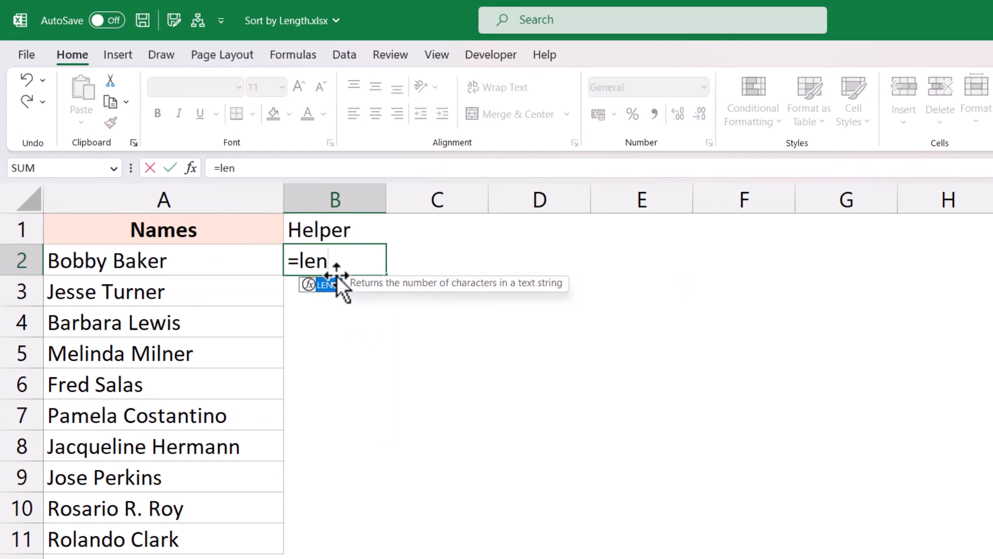
{"action": "left_click", "coordinate": [164, 261]}
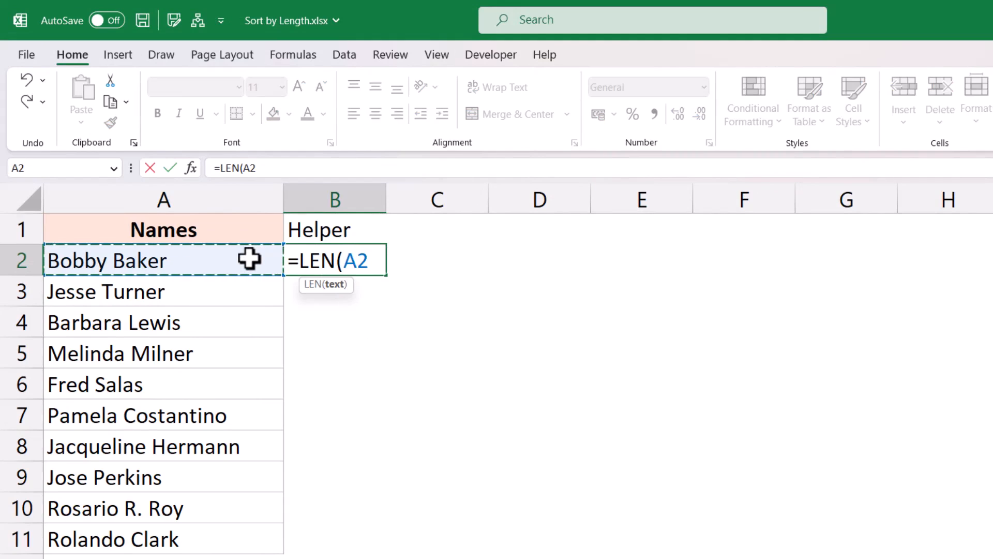
{"action": "key", "text": "Enter"}
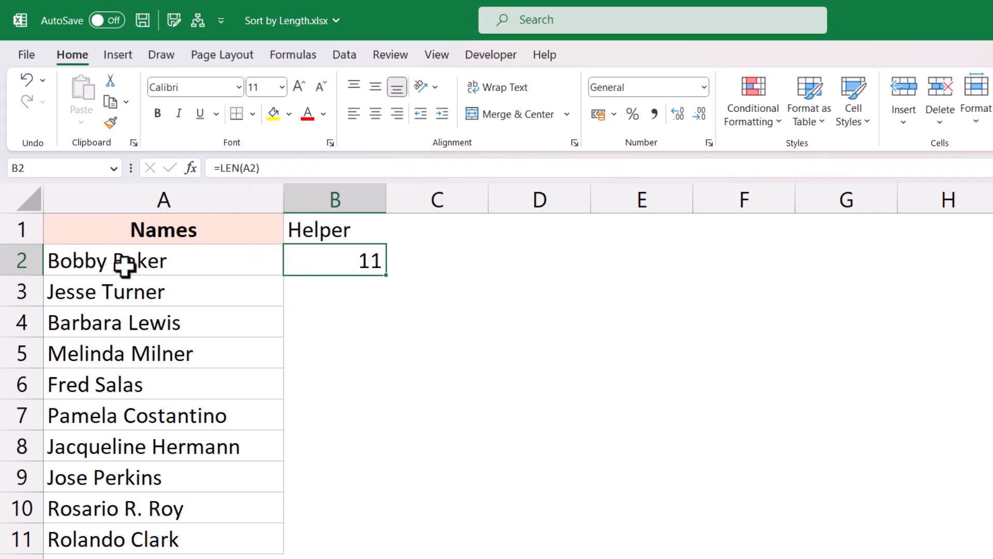
{"action": "mouse_move", "coordinate": [385, 278]}
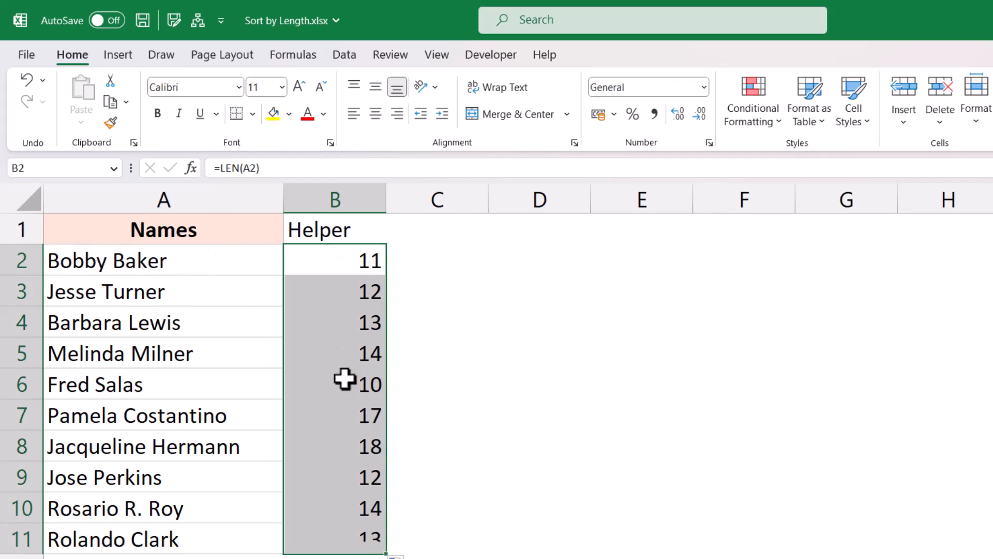
{"action": "mouse_move", "coordinate": [242, 230]}
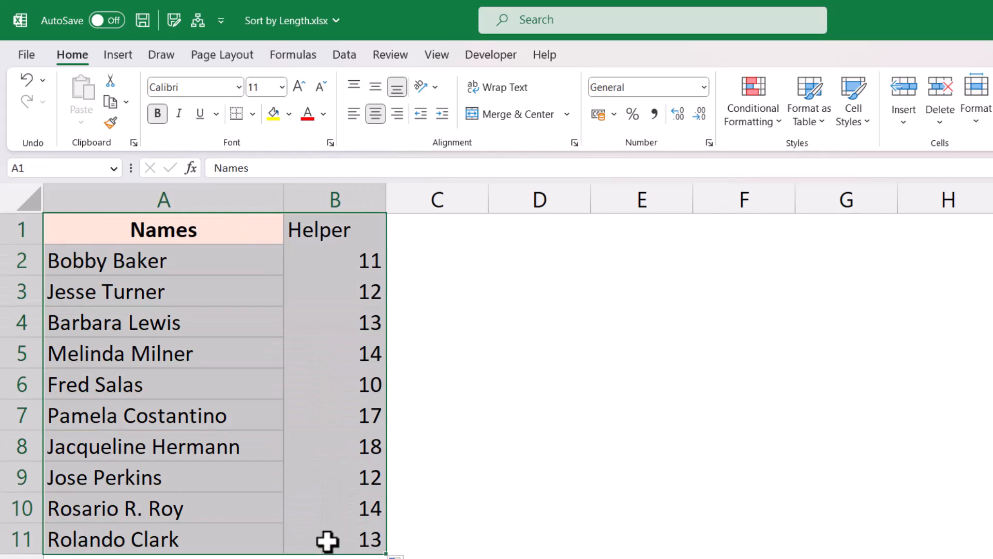
Sort A1:B11 by the Helper column, smallest to largest, via Data > Sort
{"action": "left_click", "coordinate": [344, 54]}
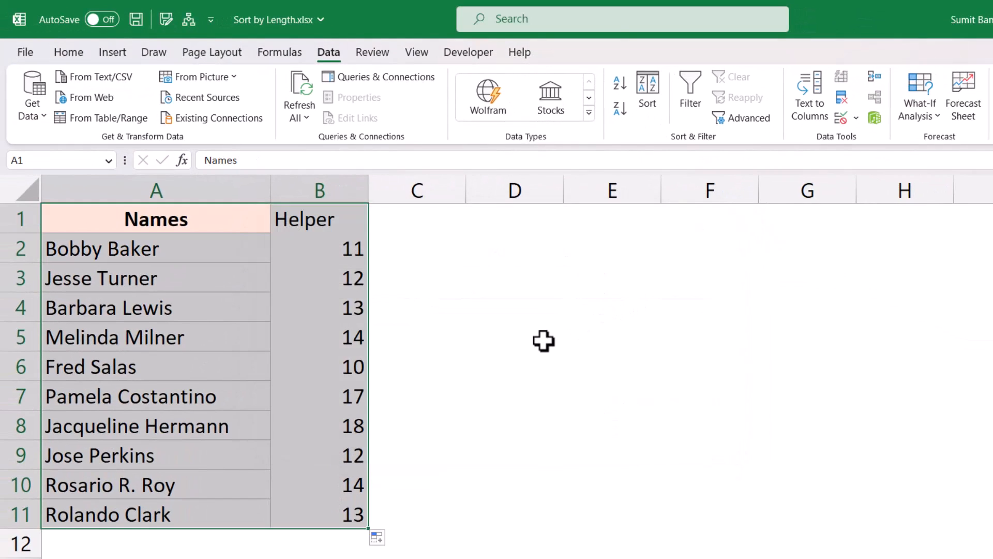
{"action": "key", "text": "alt"}
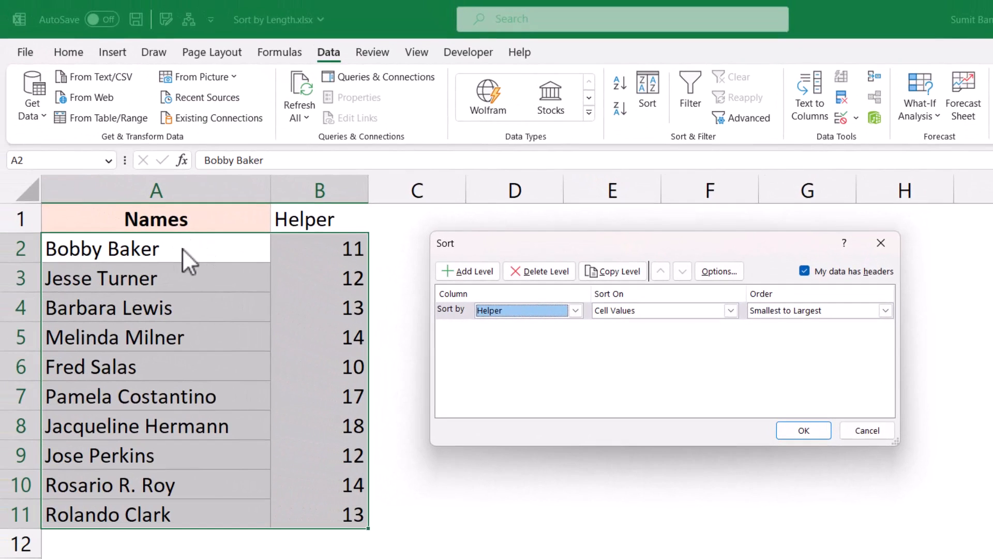
{"action": "left_click", "coordinate": [803, 429]}
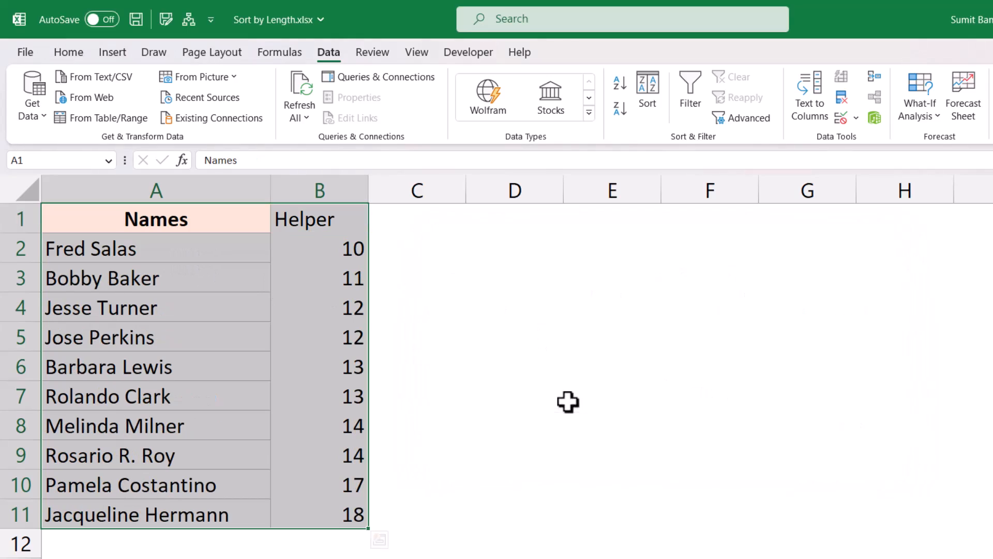
{"action": "mouse_move", "coordinate": [306, 248]}
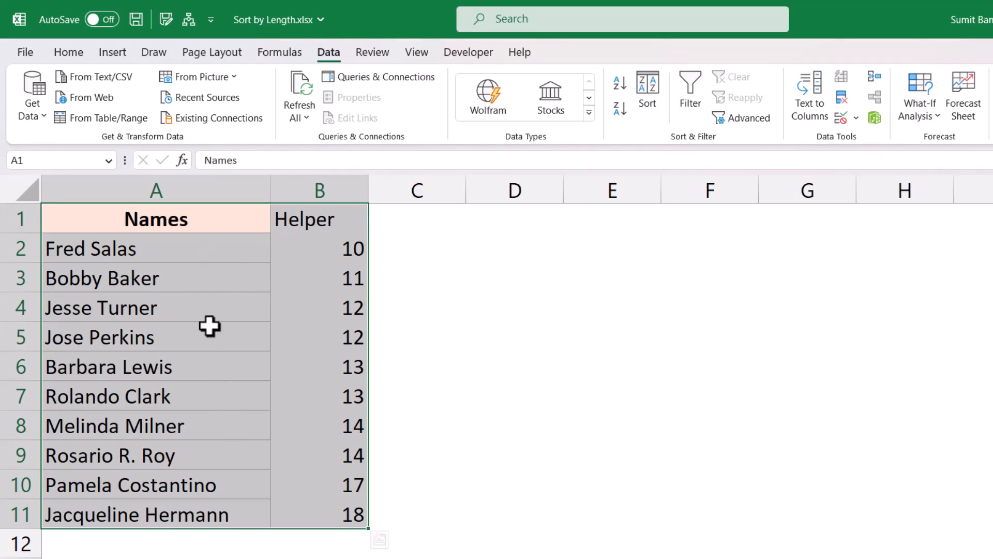
{"action": "left_click", "coordinate": [155, 515]}
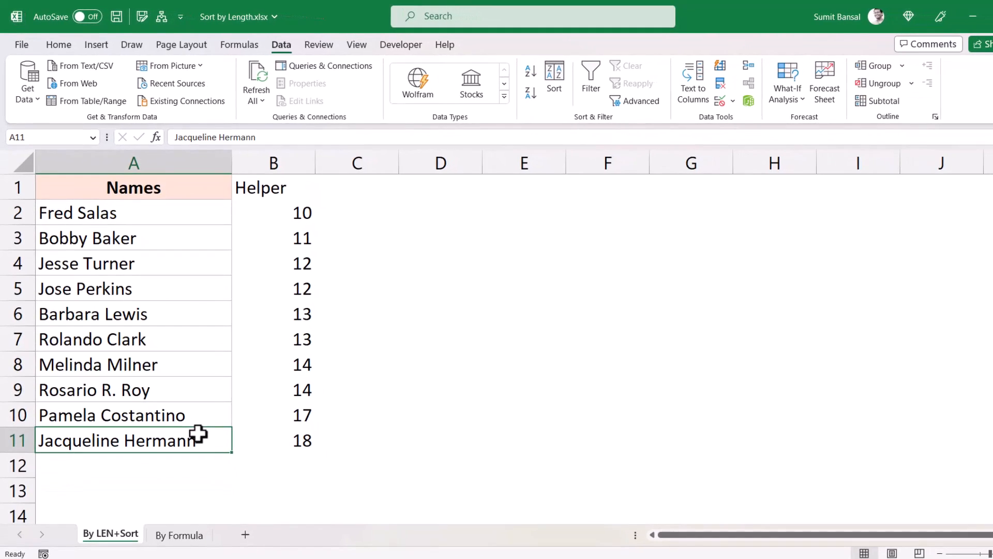
Go to the By Formula sheet and select cell B2 beside the unsorted names
{"action": "left_click", "coordinate": [179, 535]}
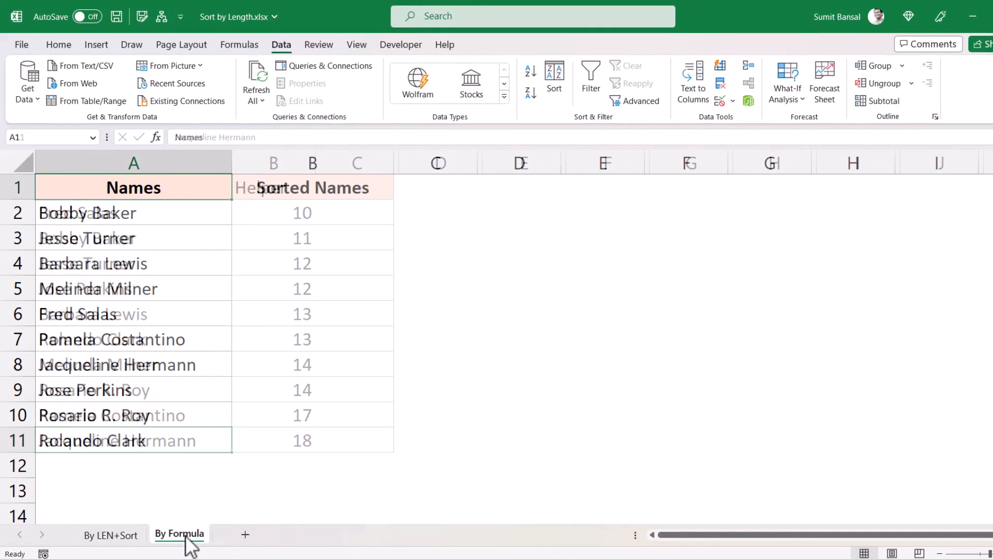
{"action": "left_click", "coordinate": [179, 534]}
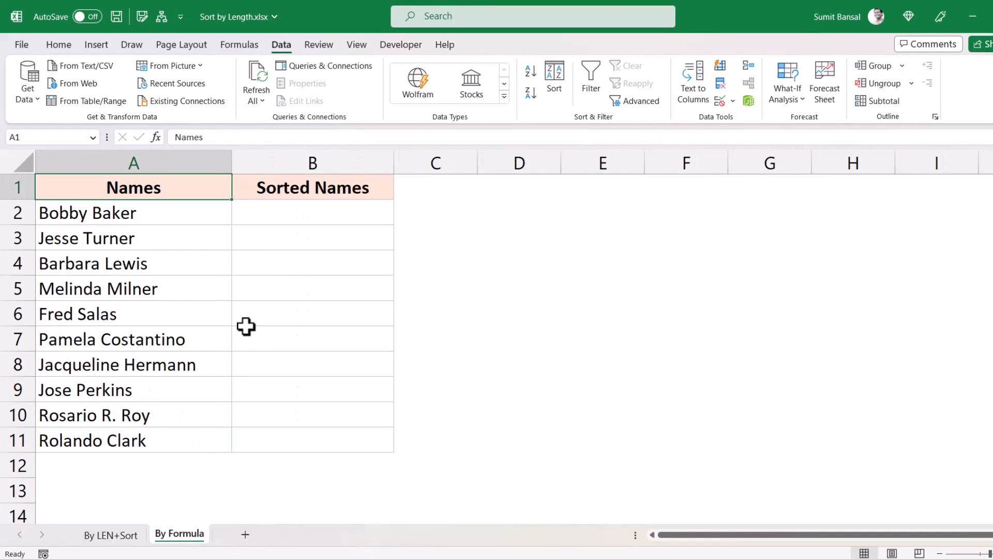
{"action": "mouse_move", "coordinate": [153, 328]}
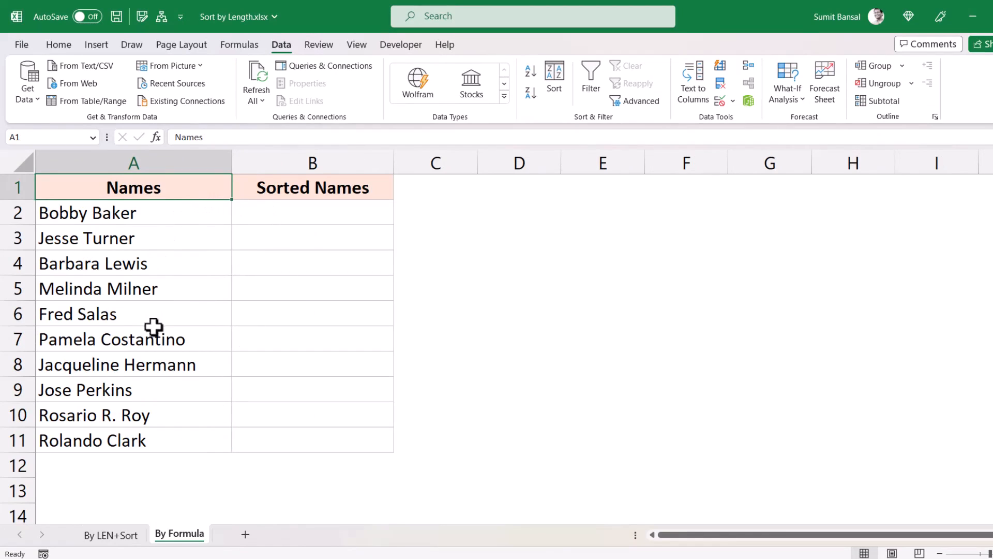
{"action": "left_click", "coordinate": [313, 212]}
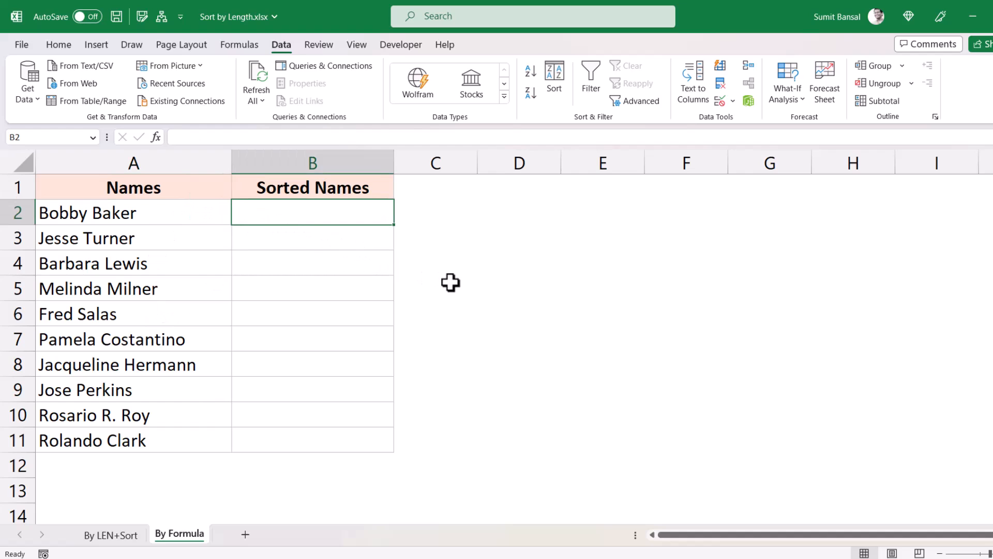
Compose =SORTBY(A2:A11,LEN(A2:A11),1) in B2, leaving it uncommitted
{"action": "type", "text": "=so"}
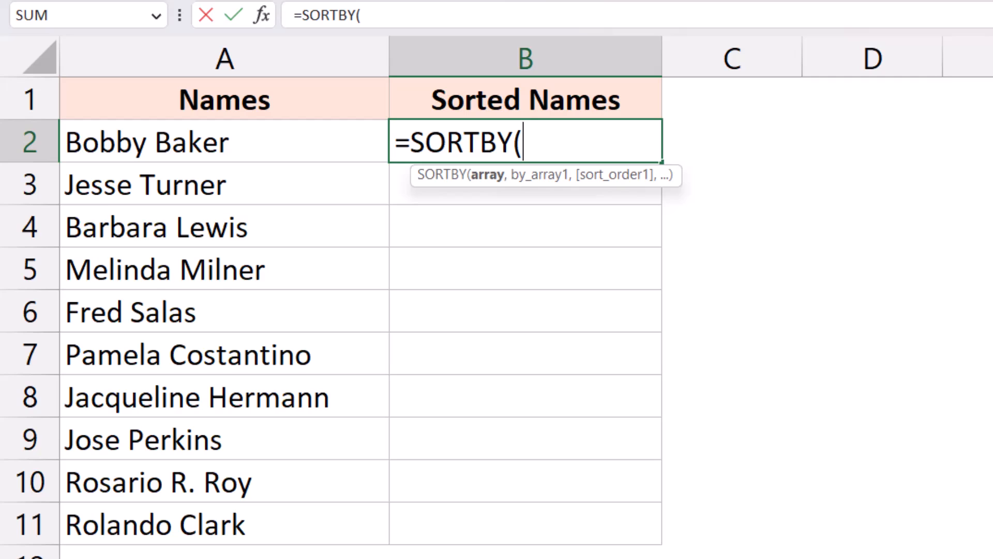
{"action": "mouse_move", "coordinate": [532, 138]}
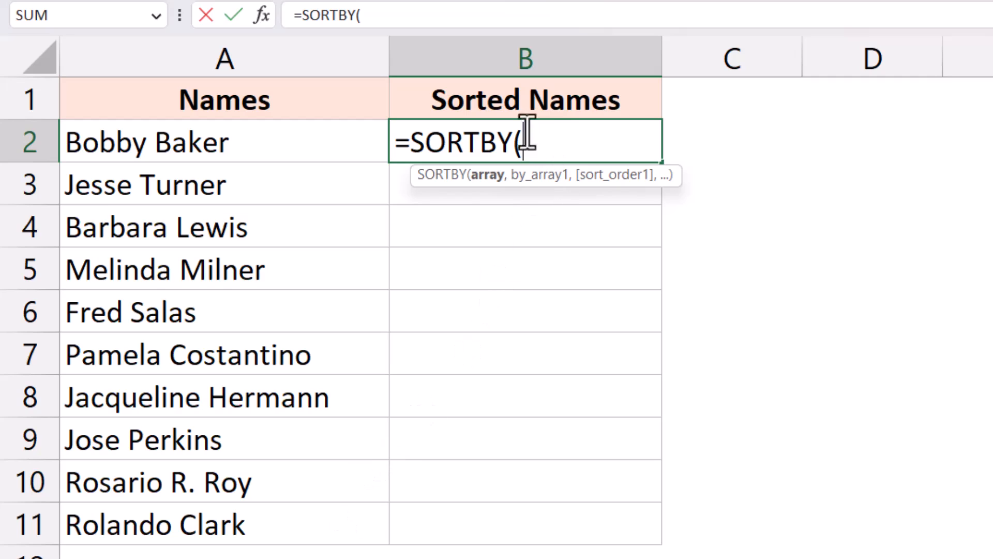
{"action": "mouse_move", "coordinate": [443, 288]}
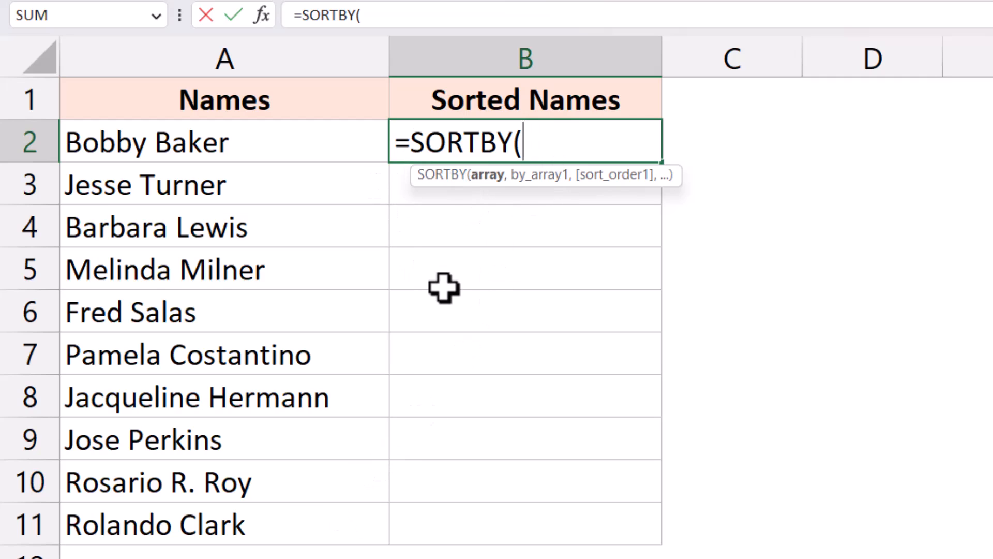
{"action": "mouse_move", "coordinate": [456, 201]}
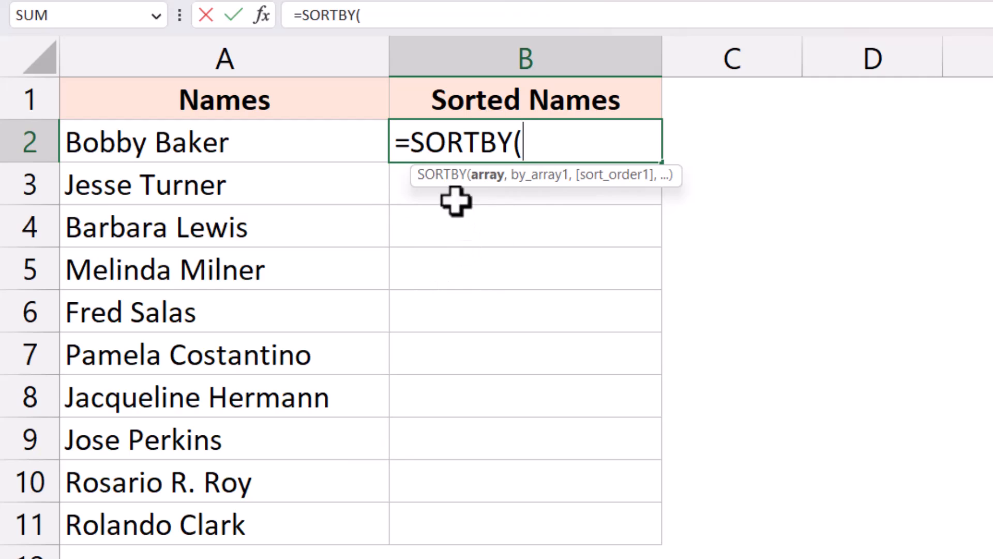
{"action": "mouse_move", "coordinate": [473, 313]}
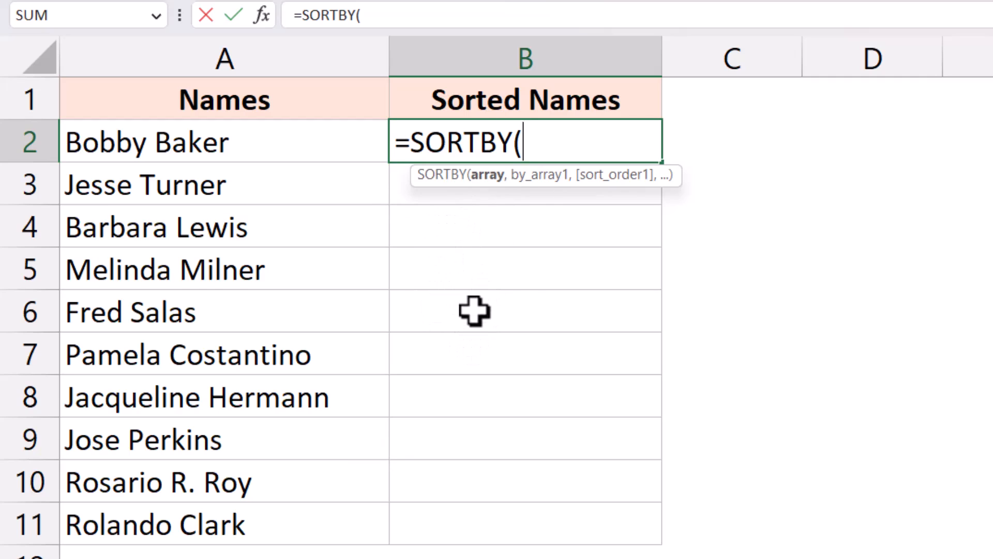
{"action": "mouse_move", "coordinate": [561, 143]}
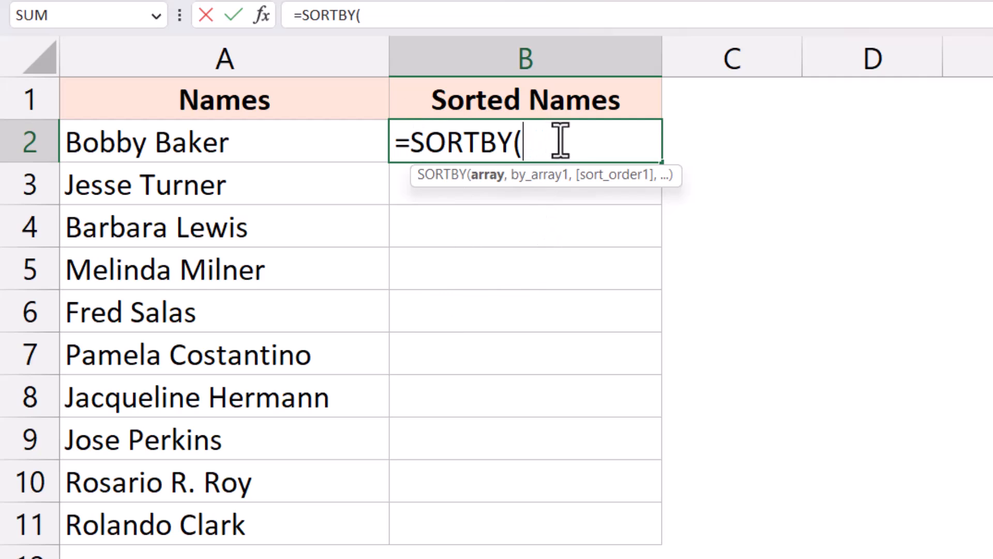
{"action": "left_click_drag", "start_coordinate": [223, 142], "coordinate": [223, 312]}
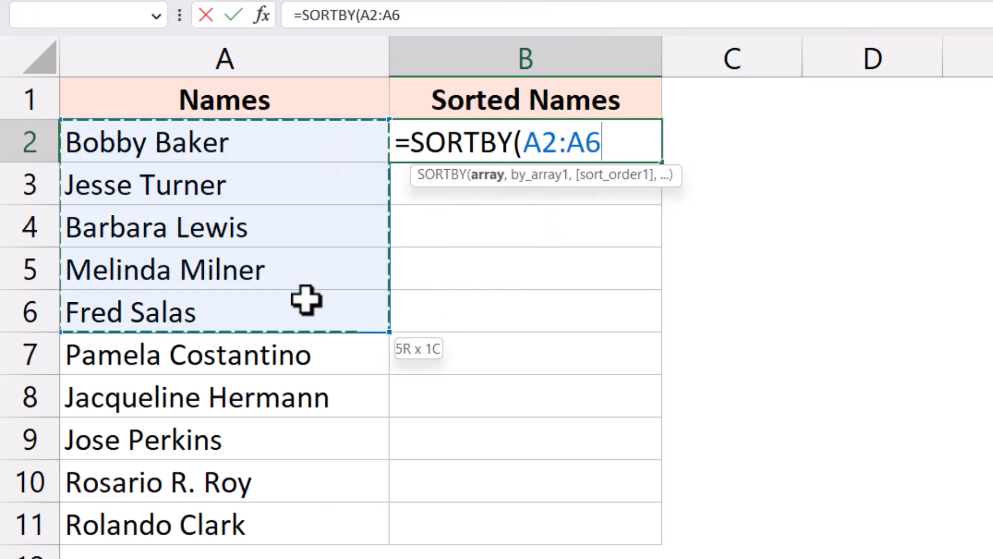
{"action": "left_click_drag", "start_coordinate": [308, 301], "coordinate": [288, 526]}
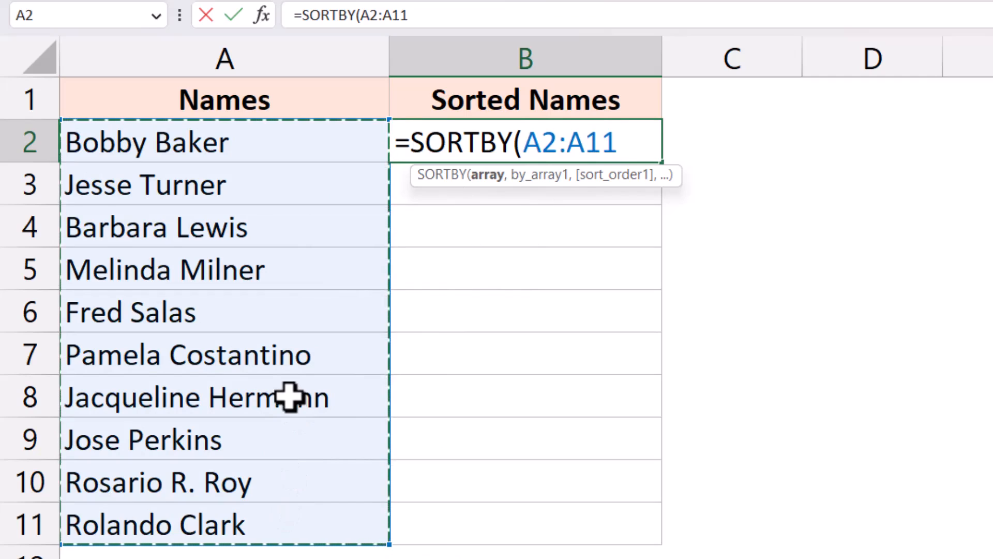
{"action": "type", "text": ","}
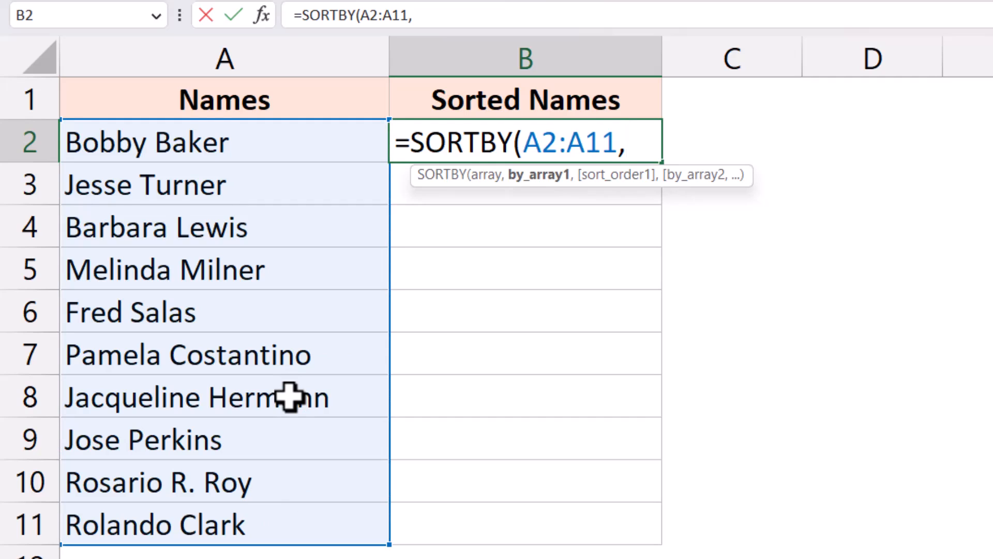
{"action": "type", "text": "LEN(A2:A11"}
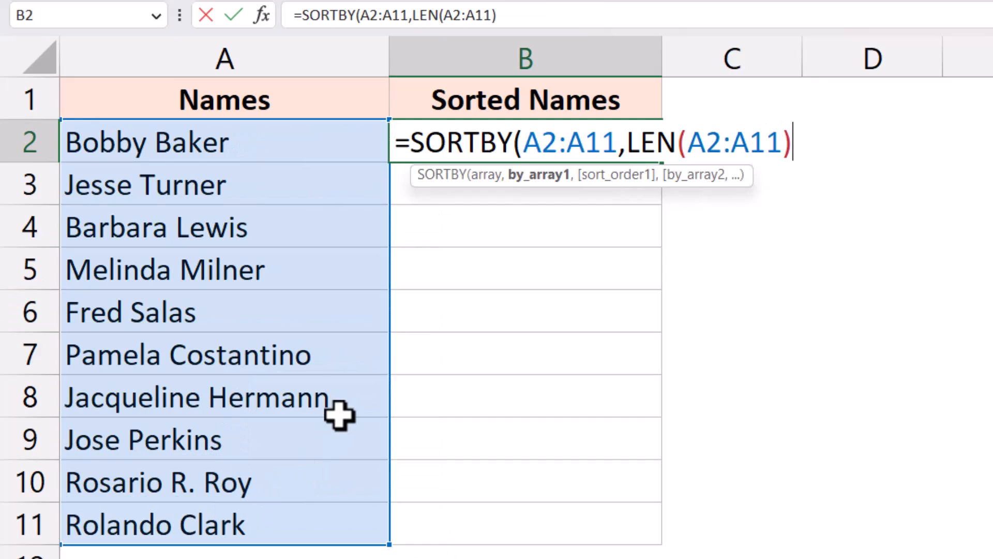
{"action": "mouse_move", "coordinate": [268, 381]}
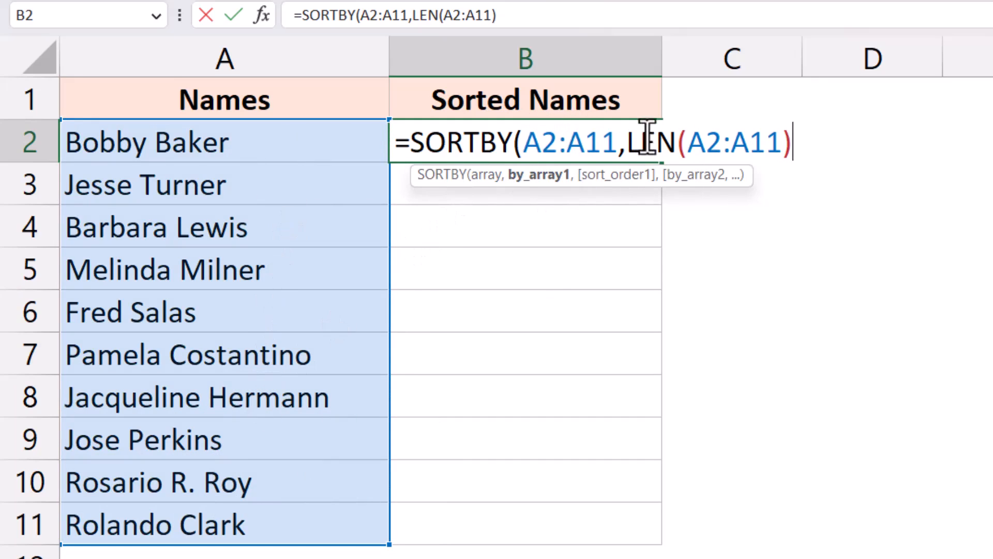
{"action": "mouse_move", "coordinate": [811, 147]}
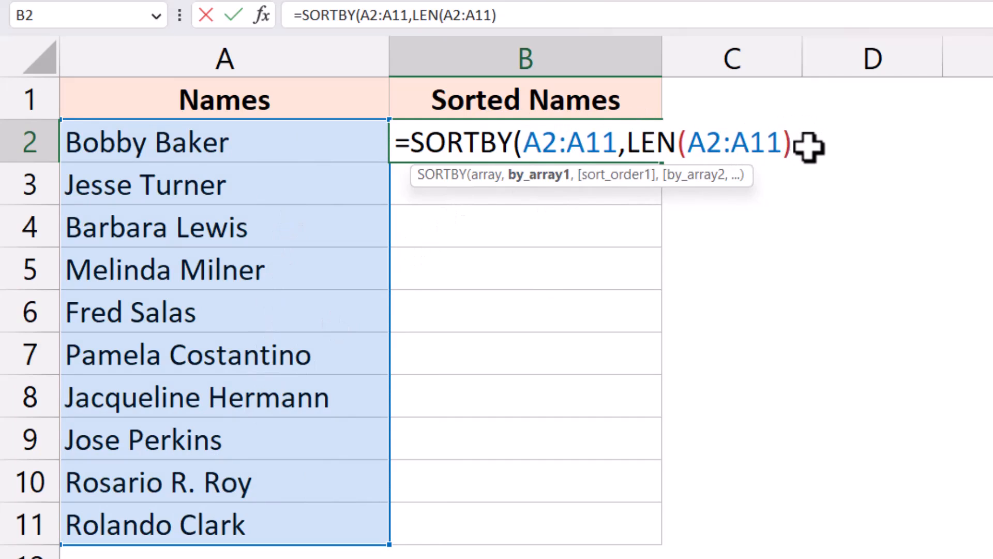
{"action": "type", "text": ",1)"}
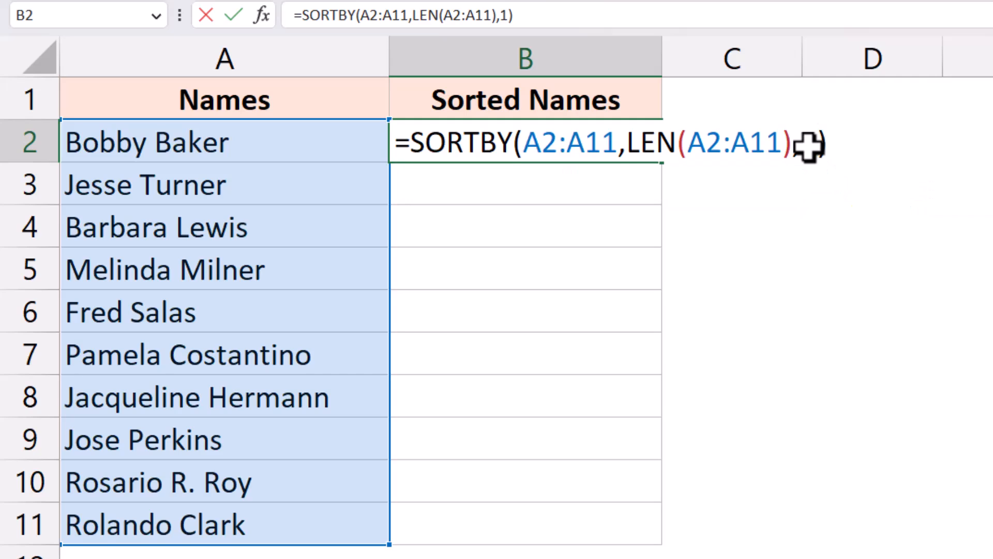
{"action": "key", "text": "Enter"}
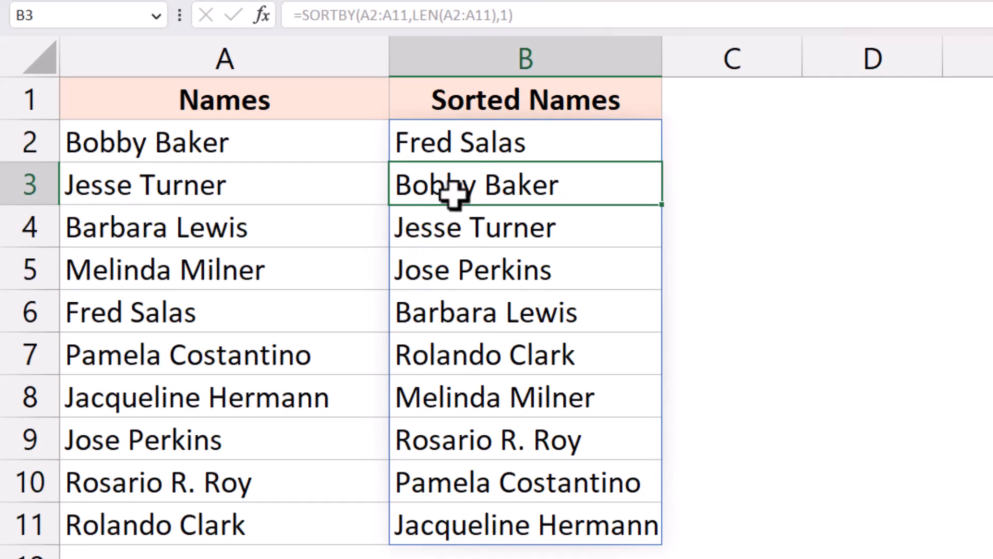
{"action": "mouse_move", "coordinate": [338, 164]}
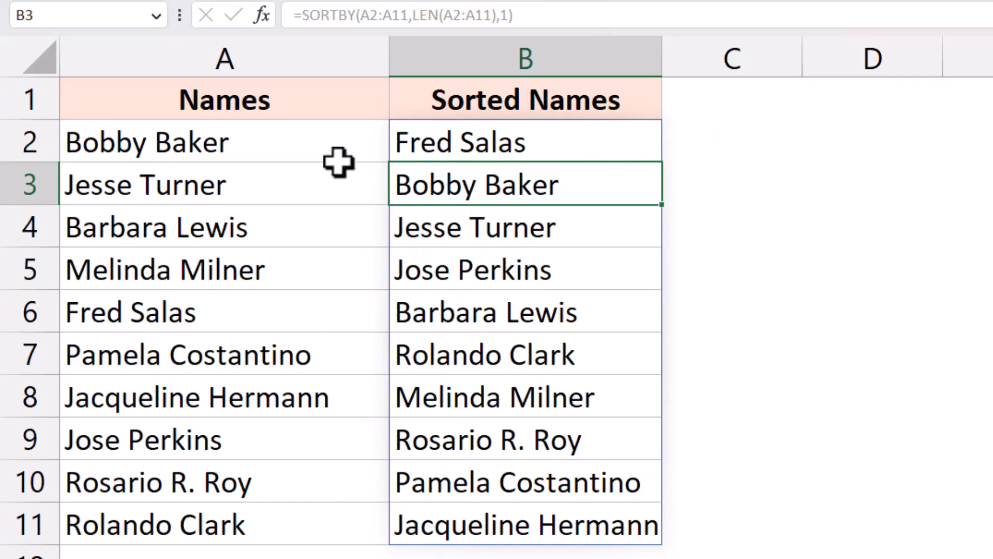
{"action": "mouse_move", "coordinate": [575, 146]}
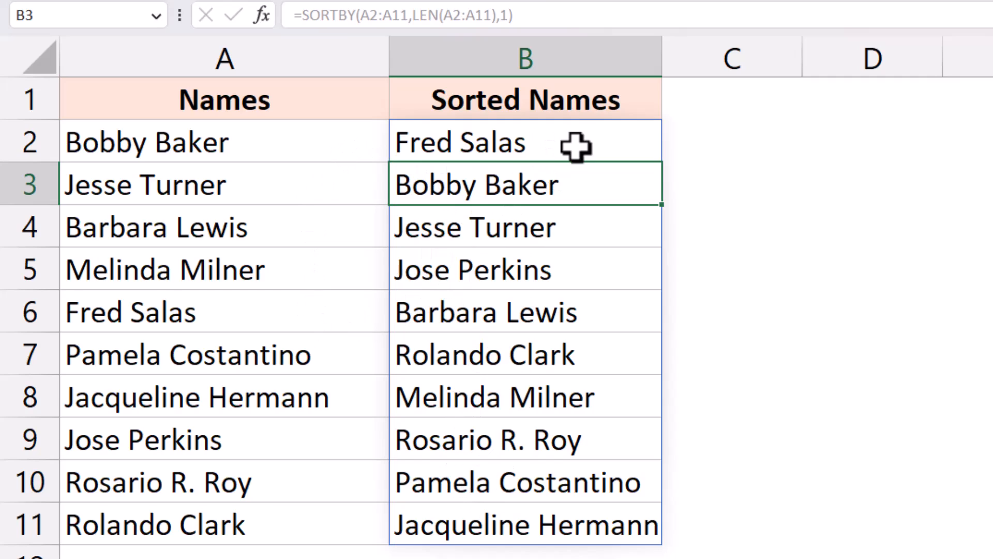
{"action": "mouse_move", "coordinate": [626, 439]}
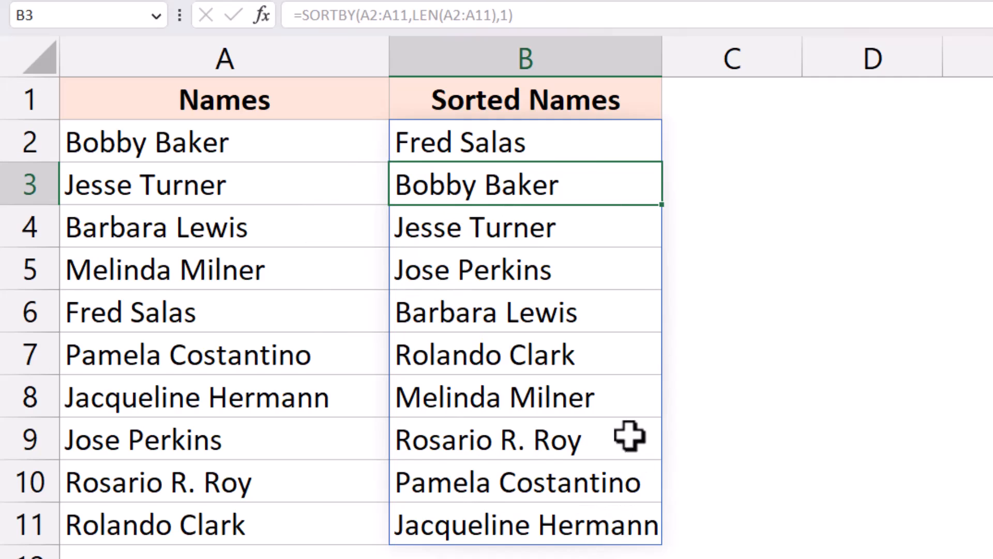
{"action": "mouse_move", "coordinate": [583, 142]}
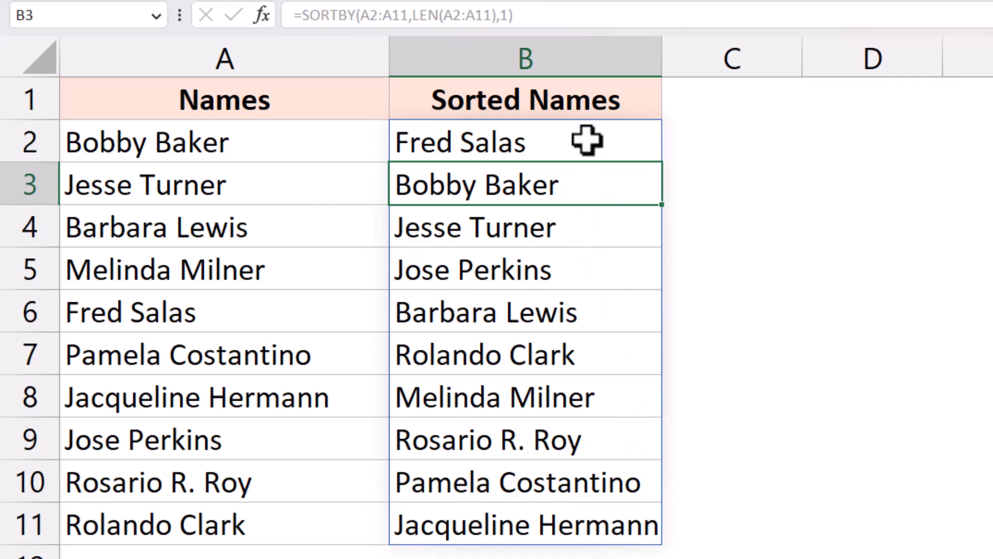
{"action": "mouse_move", "coordinate": [594, 140]}
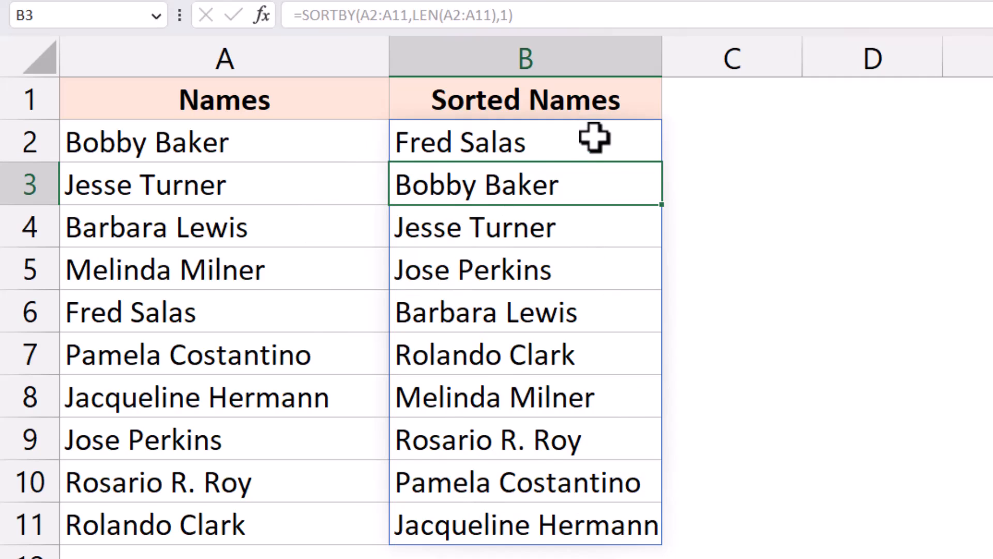
{"action": "mouse_move", "coordinate": [551, 185]}
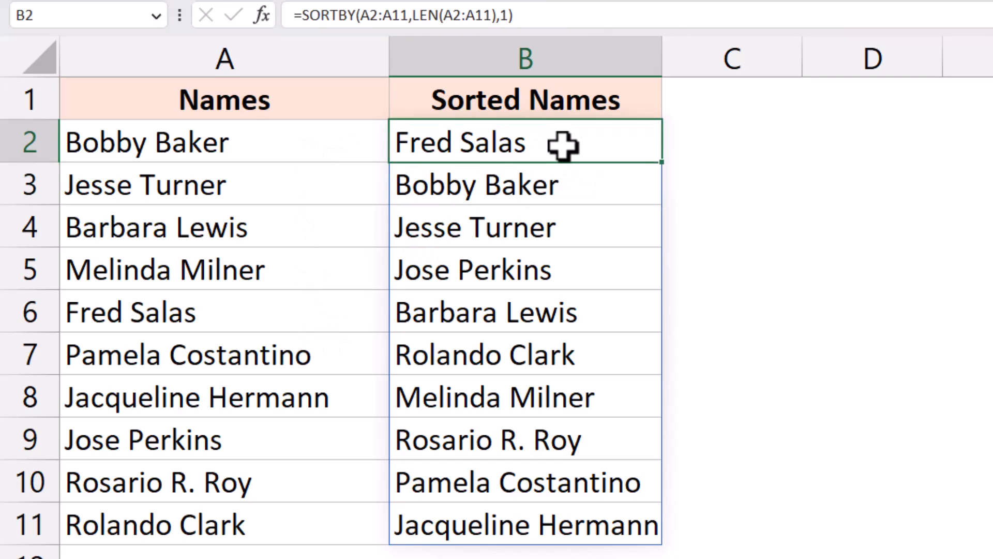
{"action": "mouse_move", "coordinate": [568, 149]}
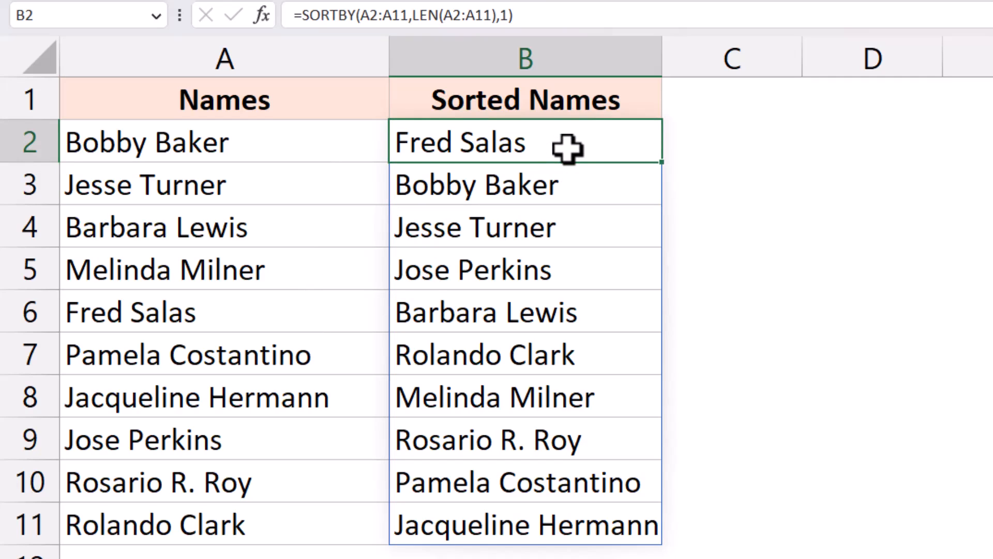
{"action": "mouse_move", "coordinate": [567, 227]}
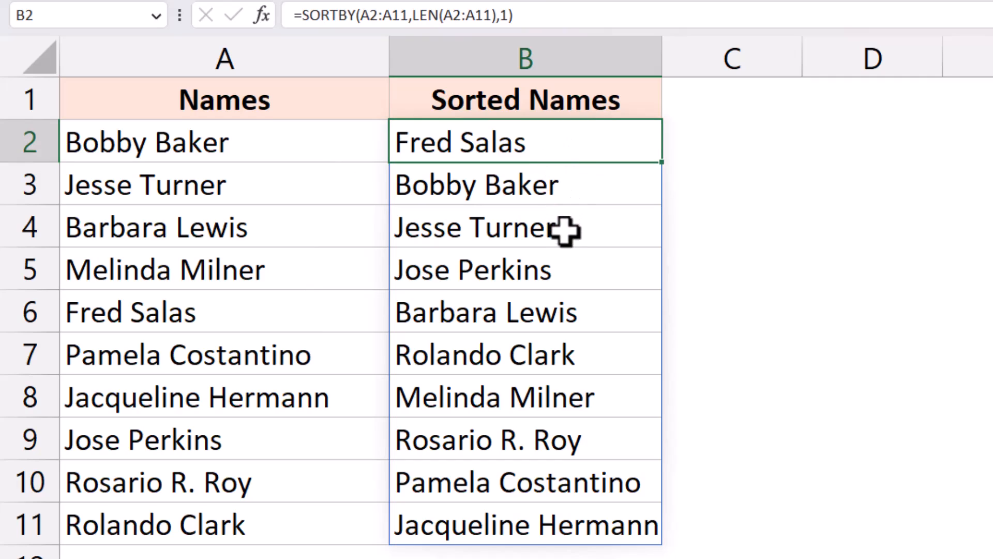
{"action": "mouse_move", "coordinate": [581, 185]}
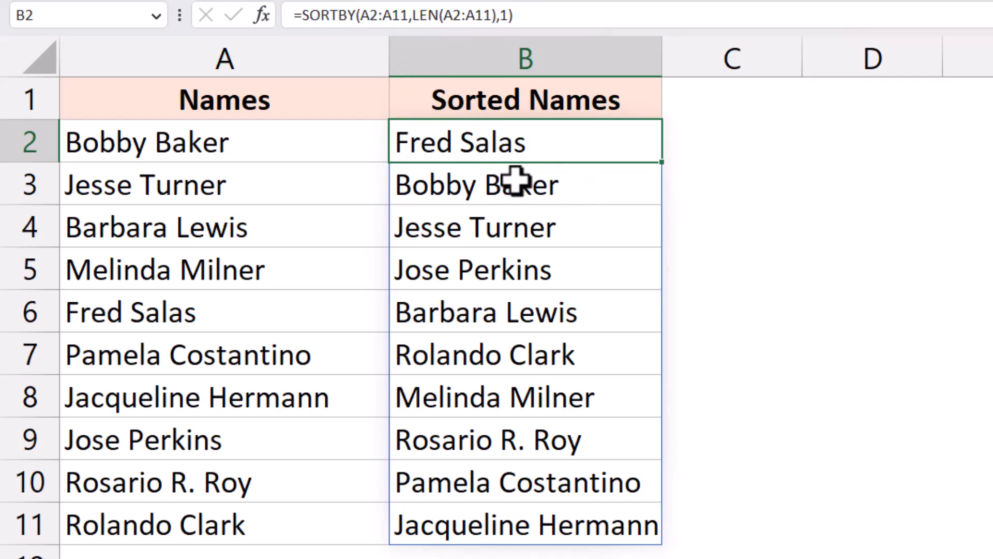
Select B4 within the spill range to show the formula driving the sorted list
{"action": "left_click", "coordinate": [523, 226]}
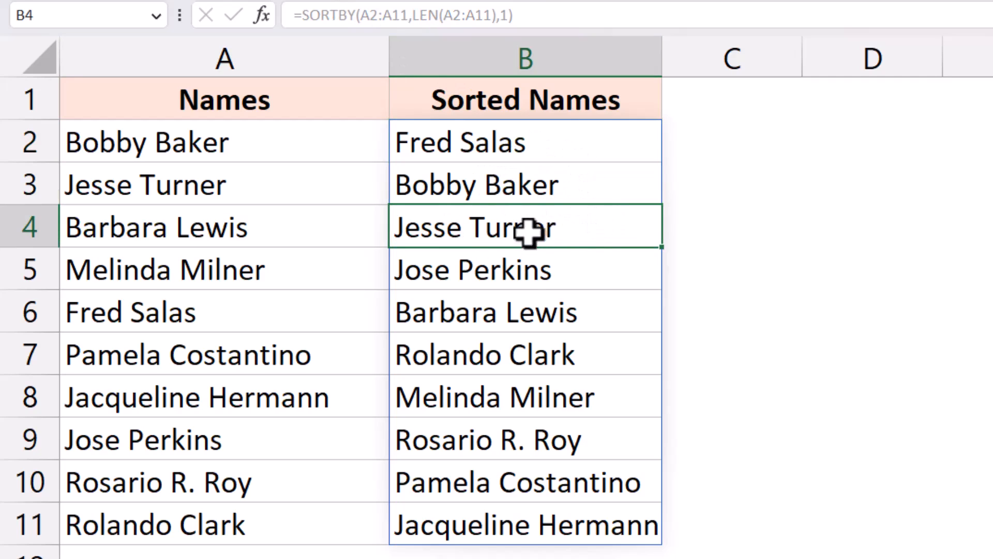
{"action": "mouse_move", "coordinate": [598, 230]}
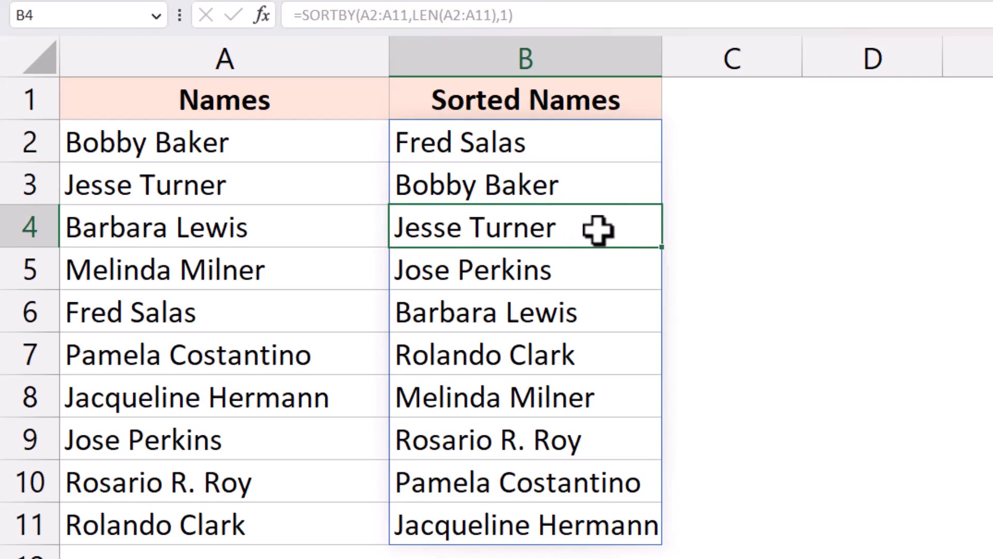
{"action": "mouse_move", "coordinate": [778, 244]}
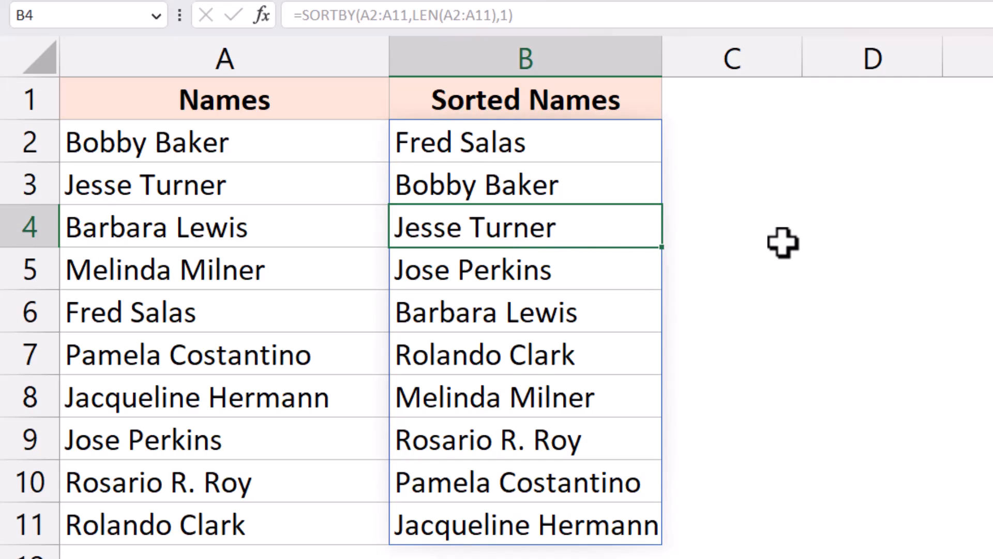
{"action": "mouse_move", "coordinate": [598, 157]}
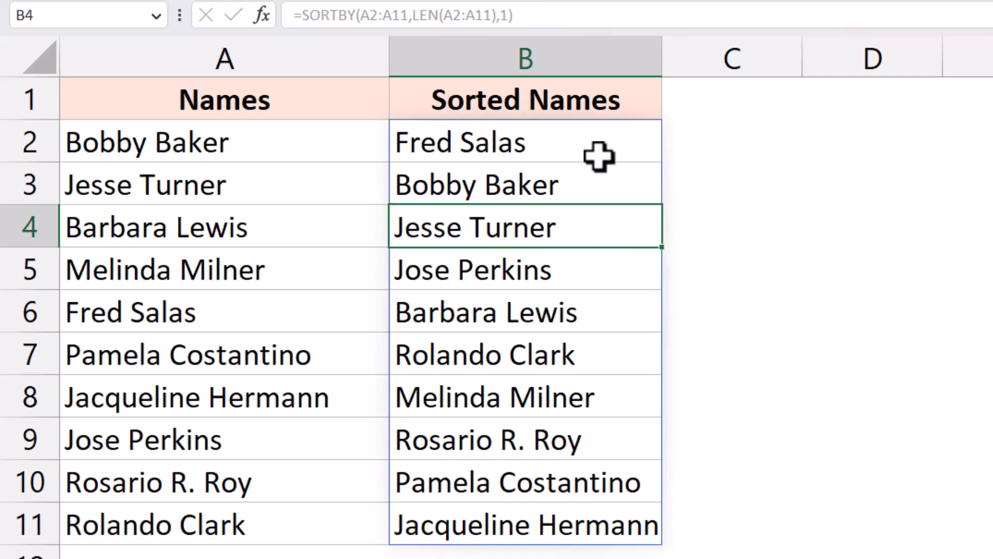
{"action": "mouse_move", "coordinate": [575, 227]}
{"action": "type", "text": "asd"}
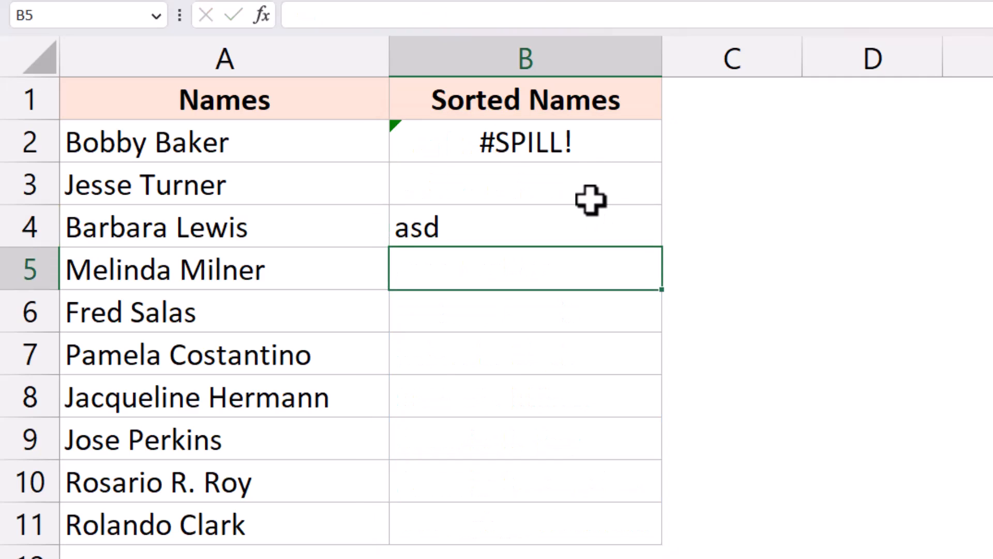
{"action": "mouse_move", "coordinate": [570, 132]}
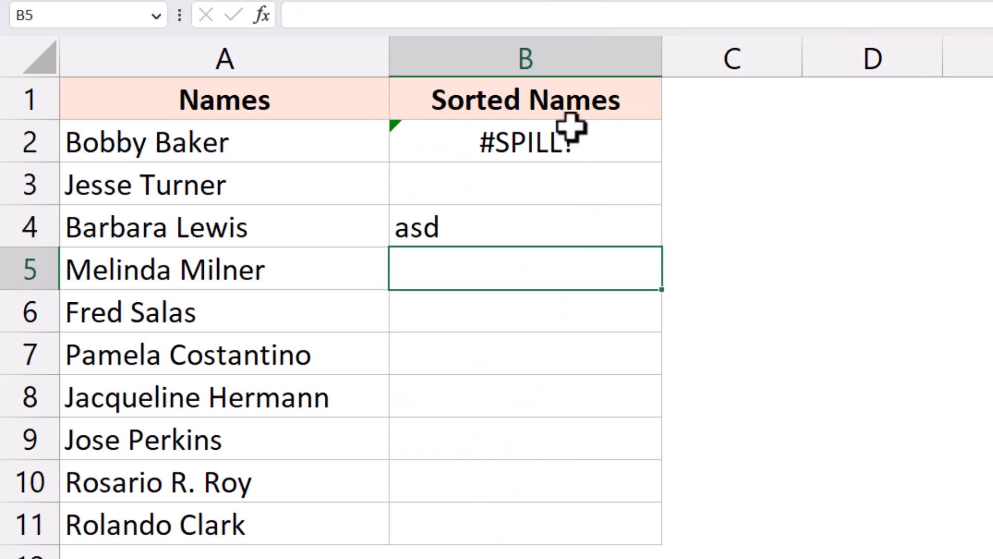
{"action": "mouse_move", "coordinate": [497, 213]}
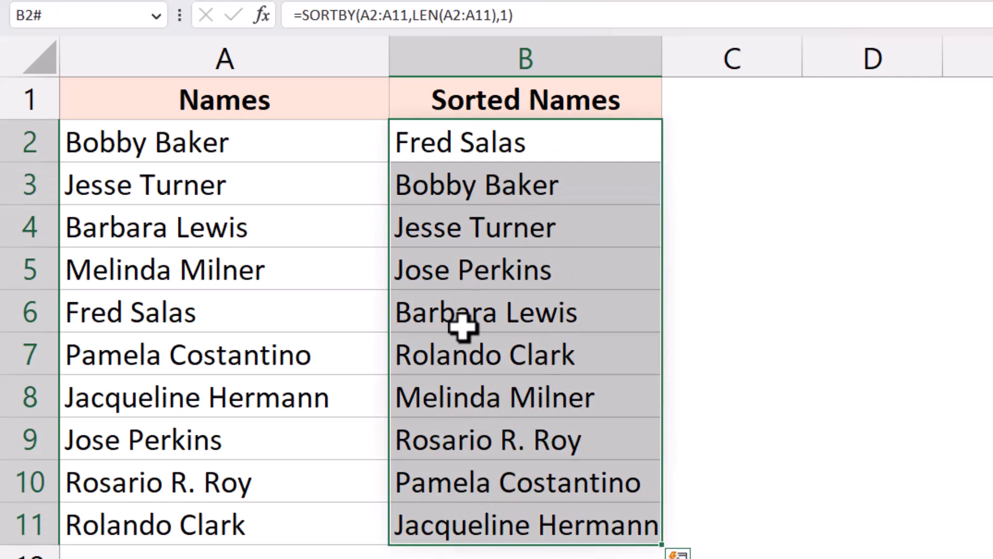
{"action": "mouse_move", "coordinate": [486, 228]}
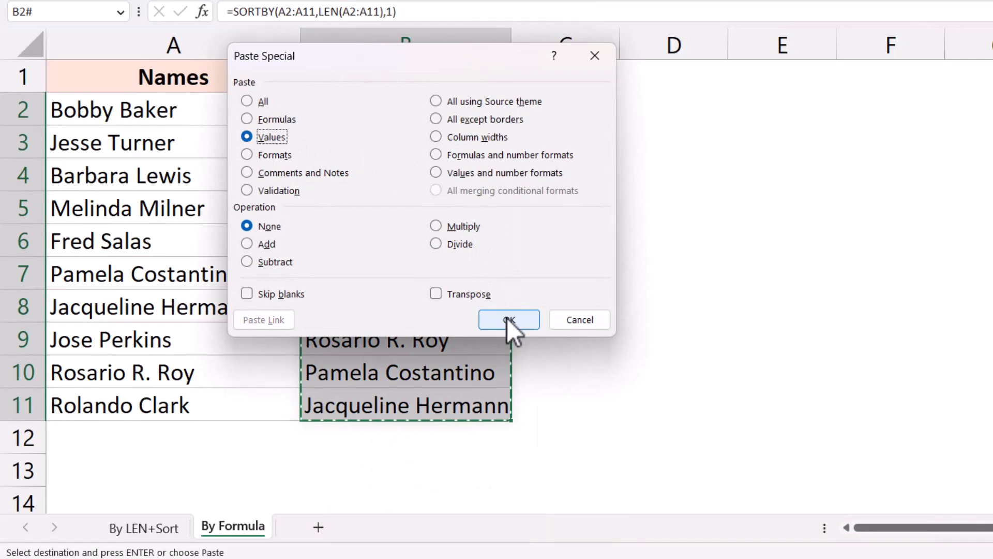
Paste the copied sorted names as Values only and end copy mode
{"action": "left_click", "coordinate": [509, 320]}
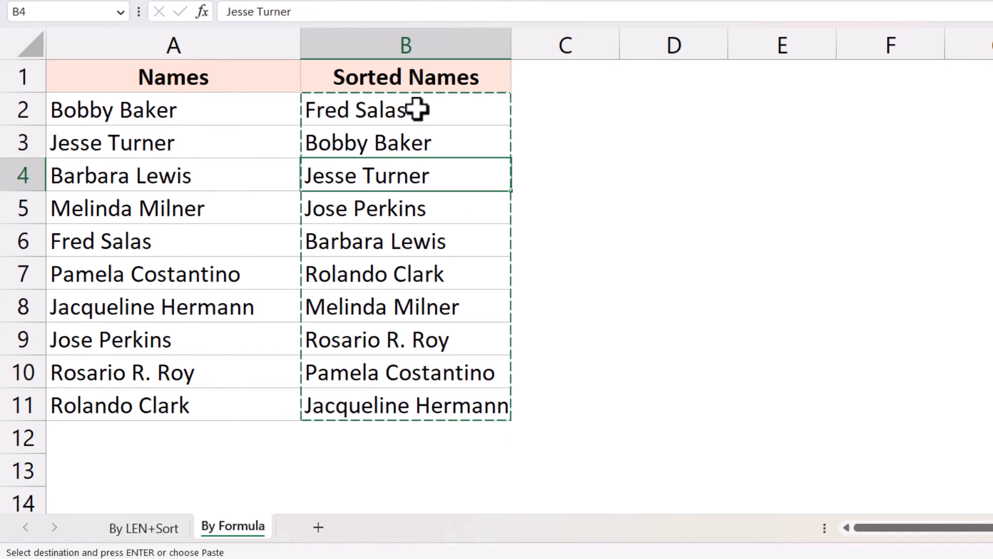
{"action": "key", "text": "Escape"}
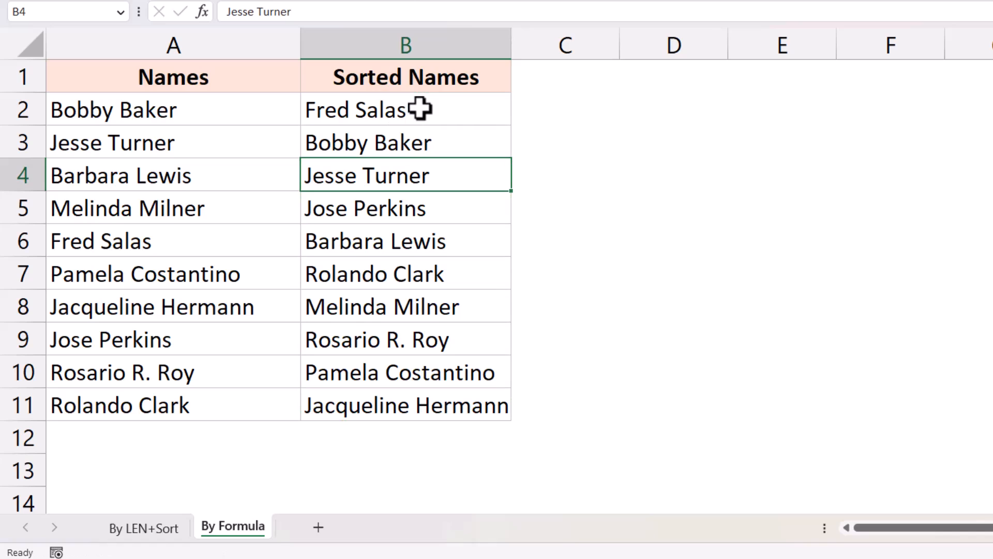
{"action": "mouse_move", "coordinate": [449, 144]}
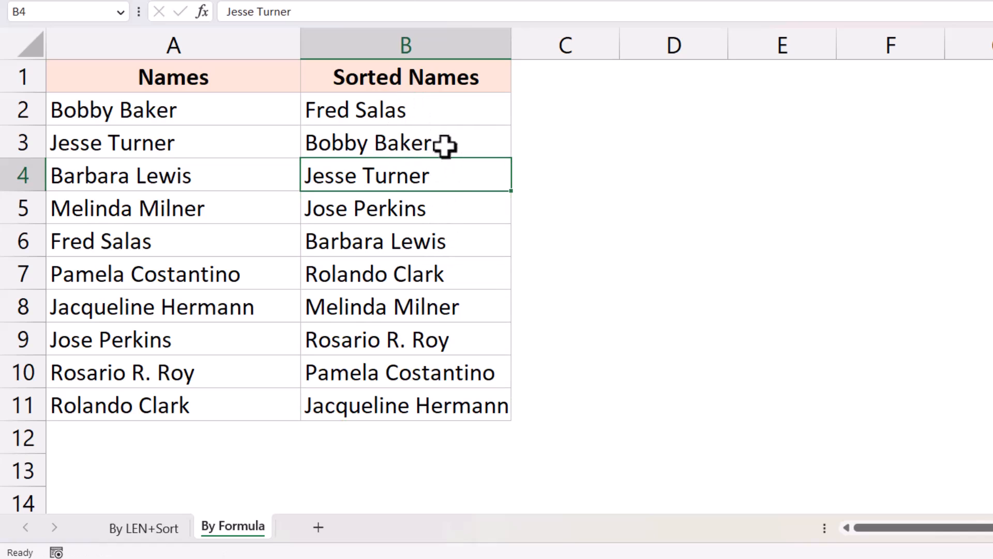
{"action": "mouse_move", "coordinate": [155, 538]}
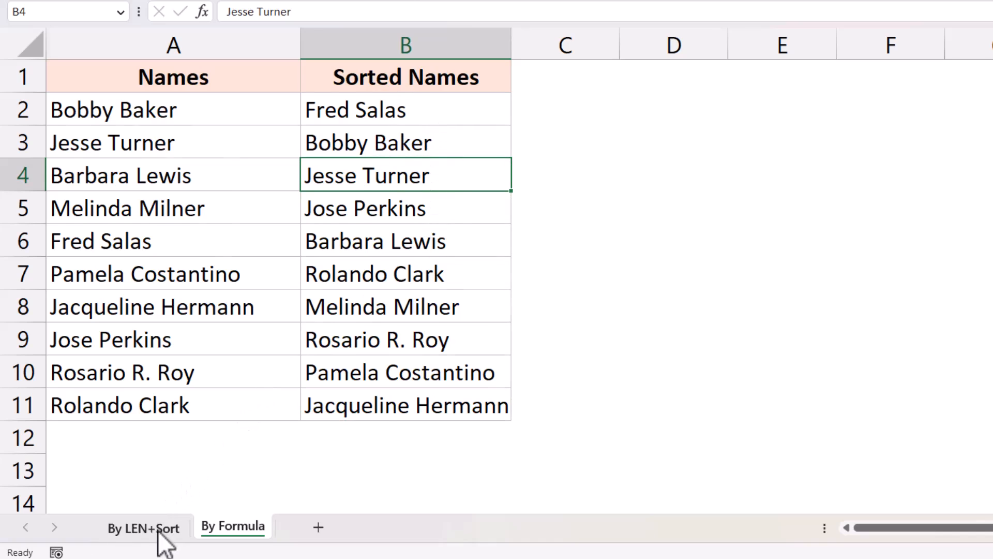
Return to the By LEN+Sort sheet showing the helper-column sort result
{"action": "left_click", "coordinate": [143, 527]}
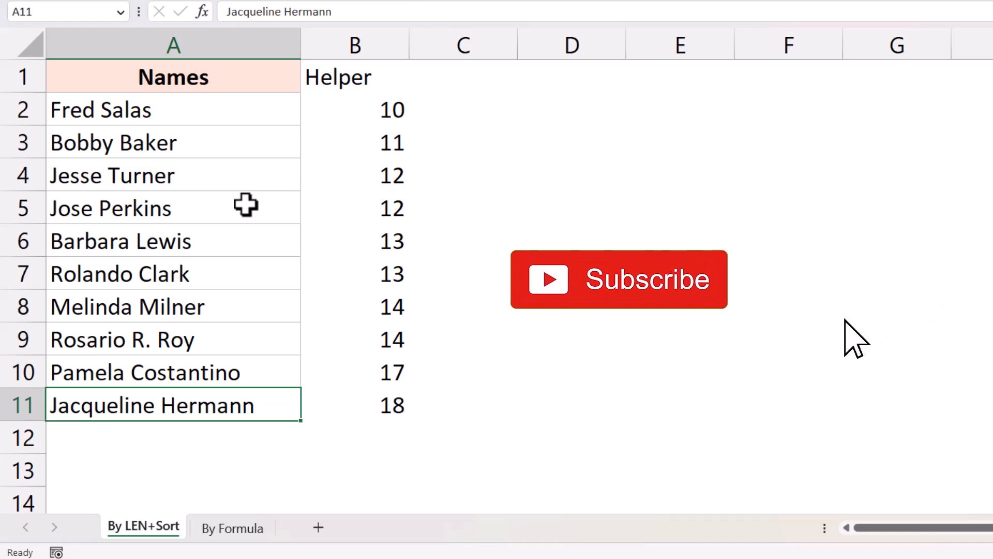
{"action": "left_click", "coordinate": [617, 280]}
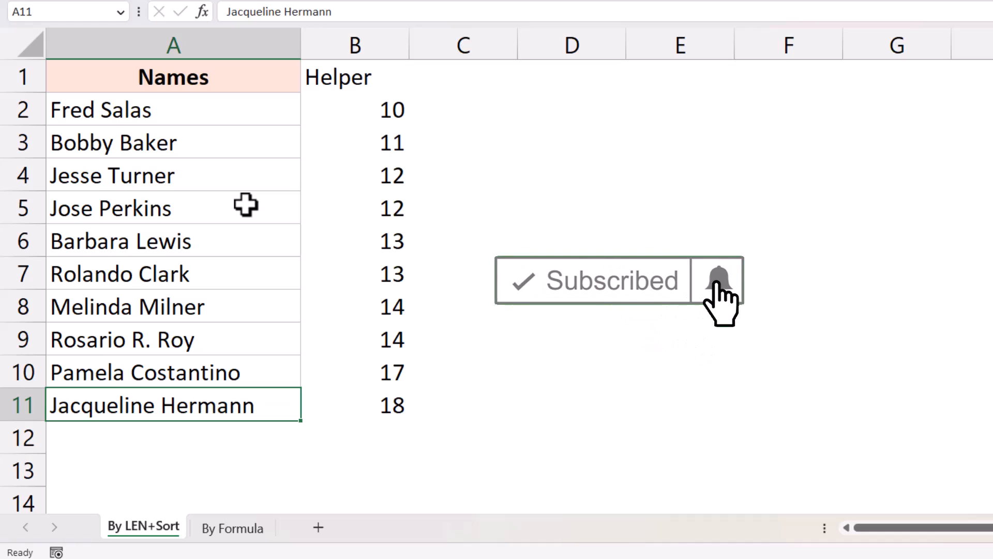